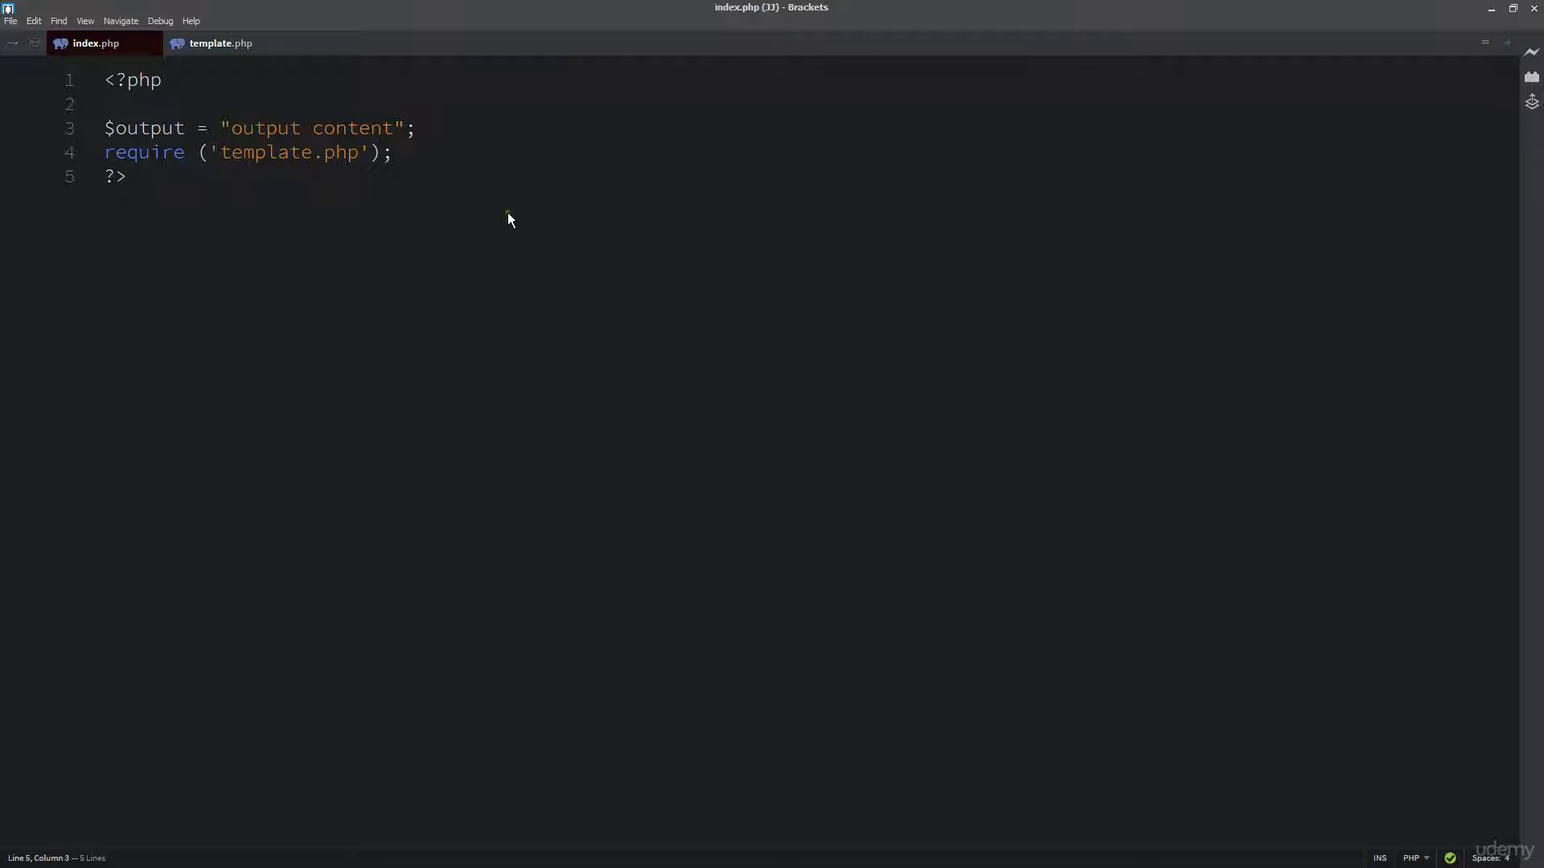
mouse_move(507, 229)
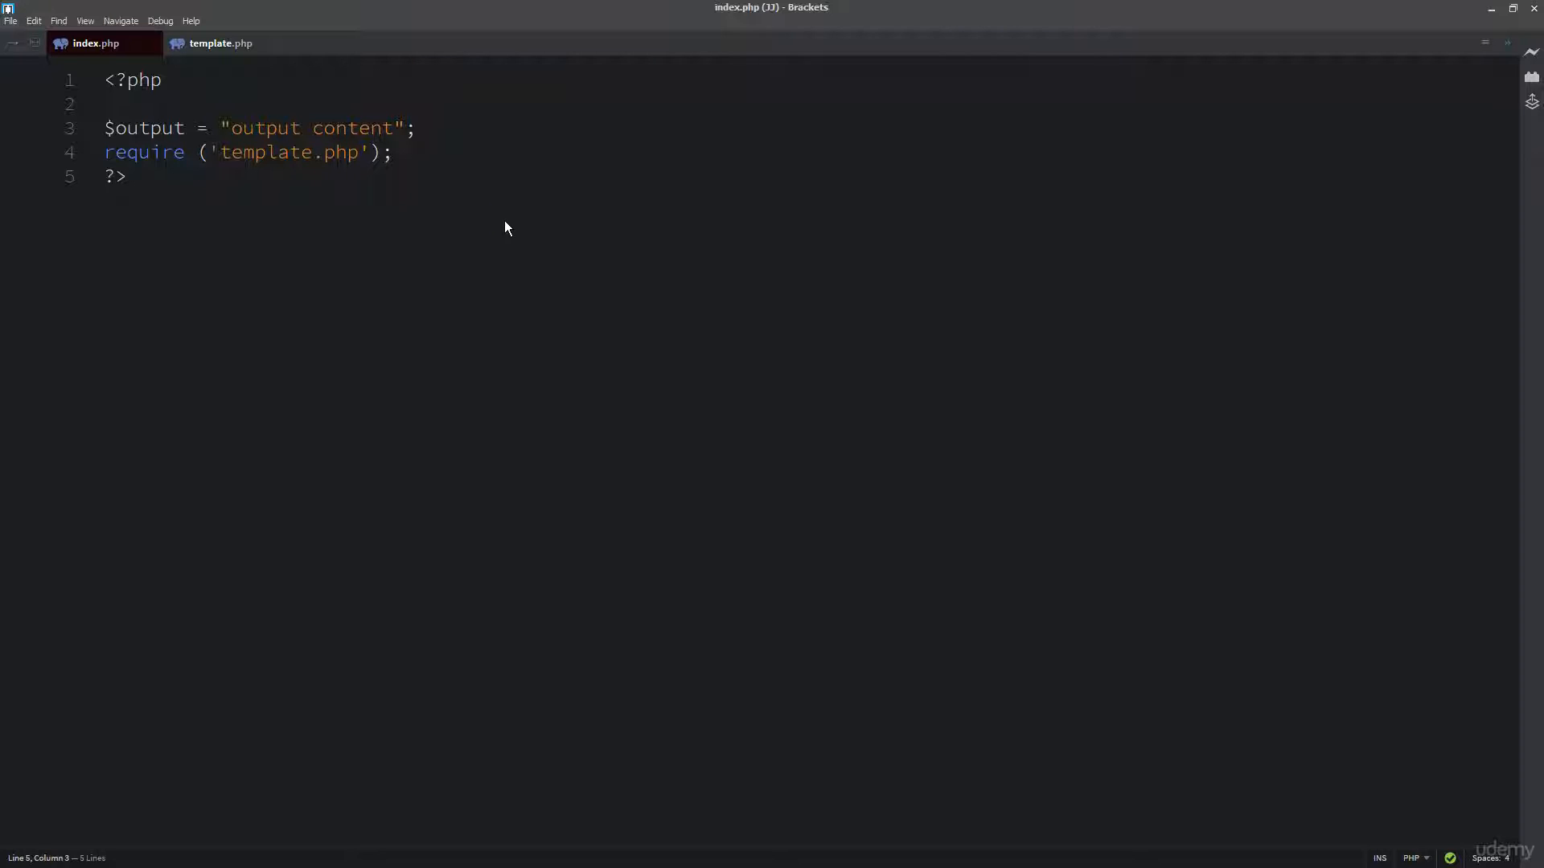
Switch to the Chrome localhost tab showing the 'output content' PHP output.
click(127, 176)
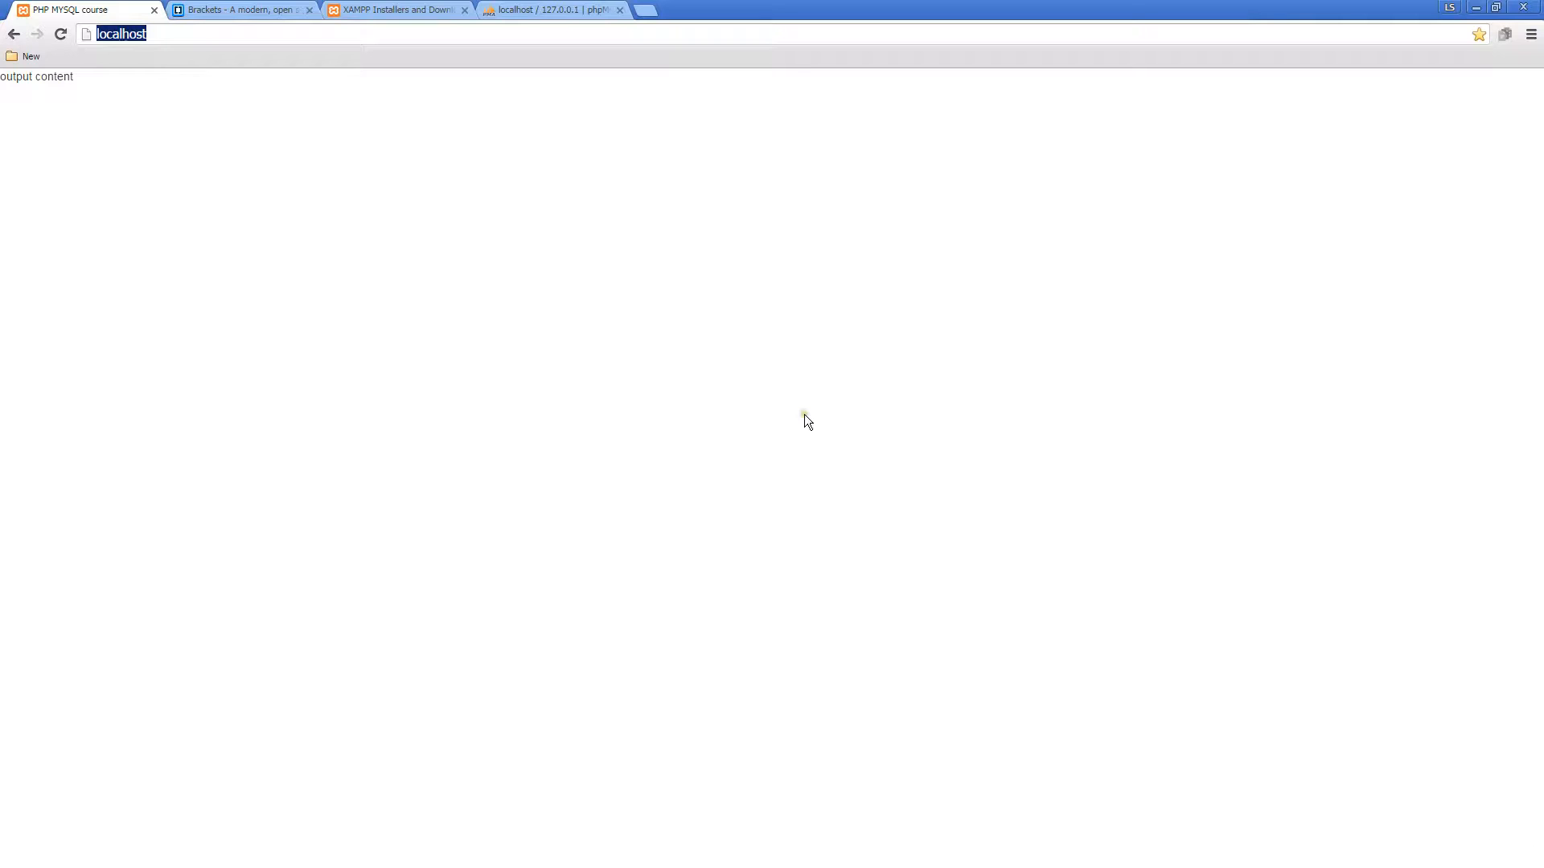
mouse_move(245, 7)
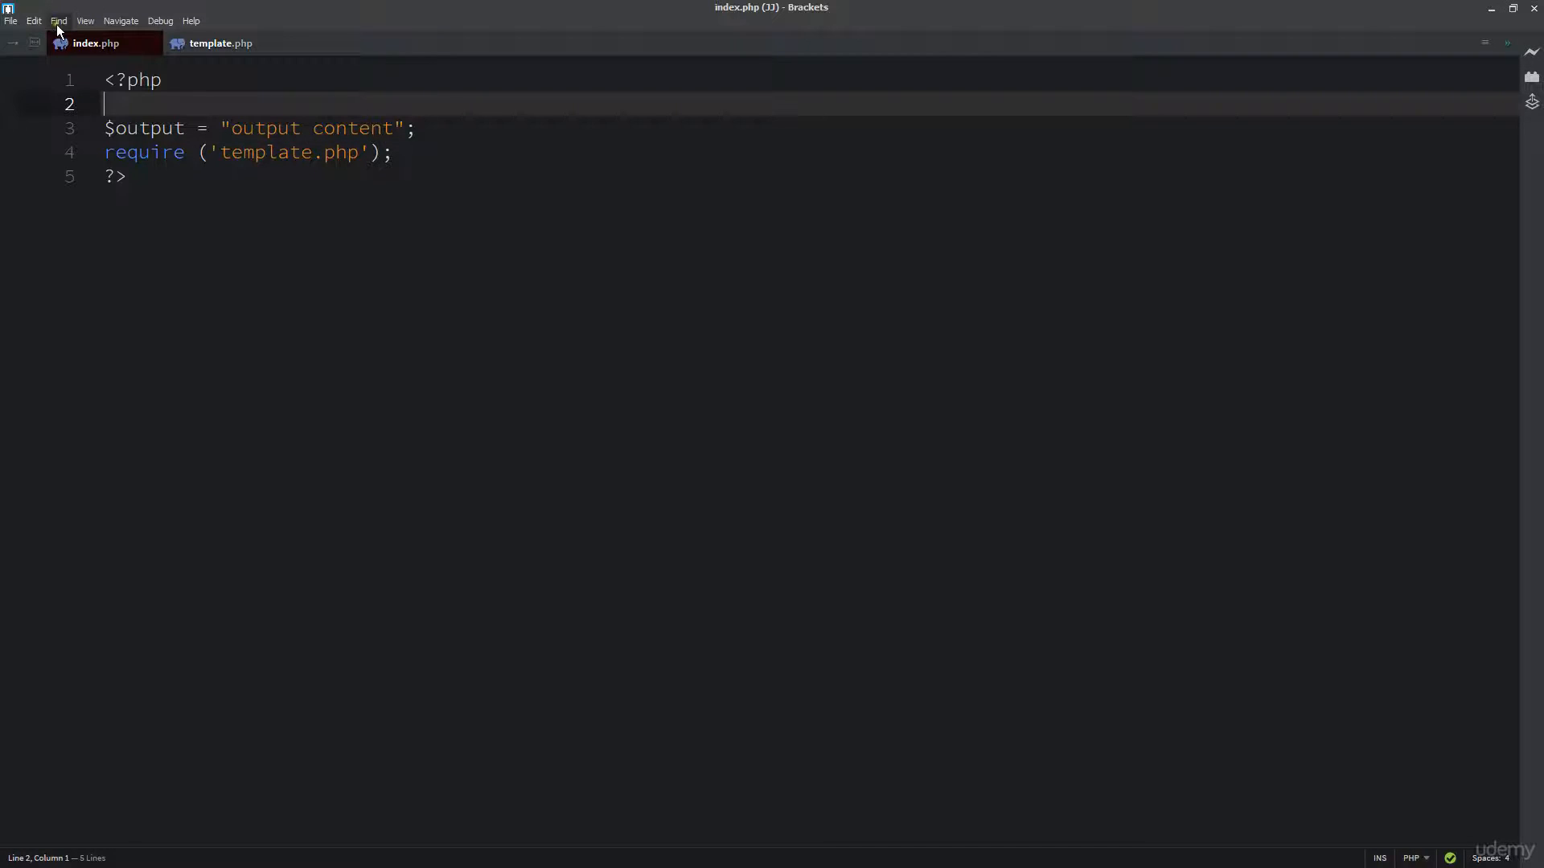
click(10, 21)
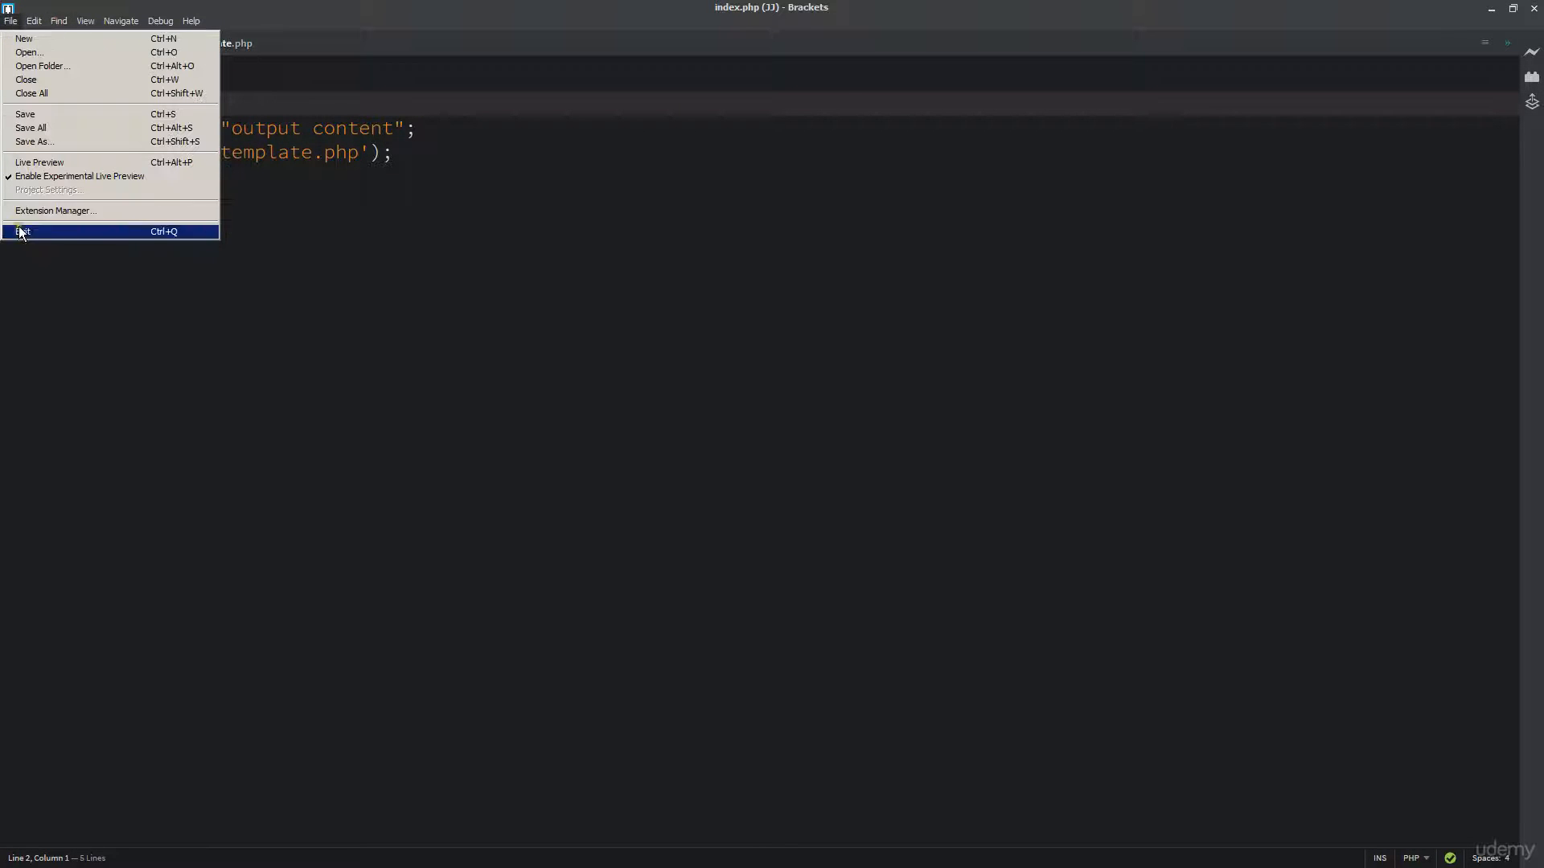
mouse_move(37, 217)
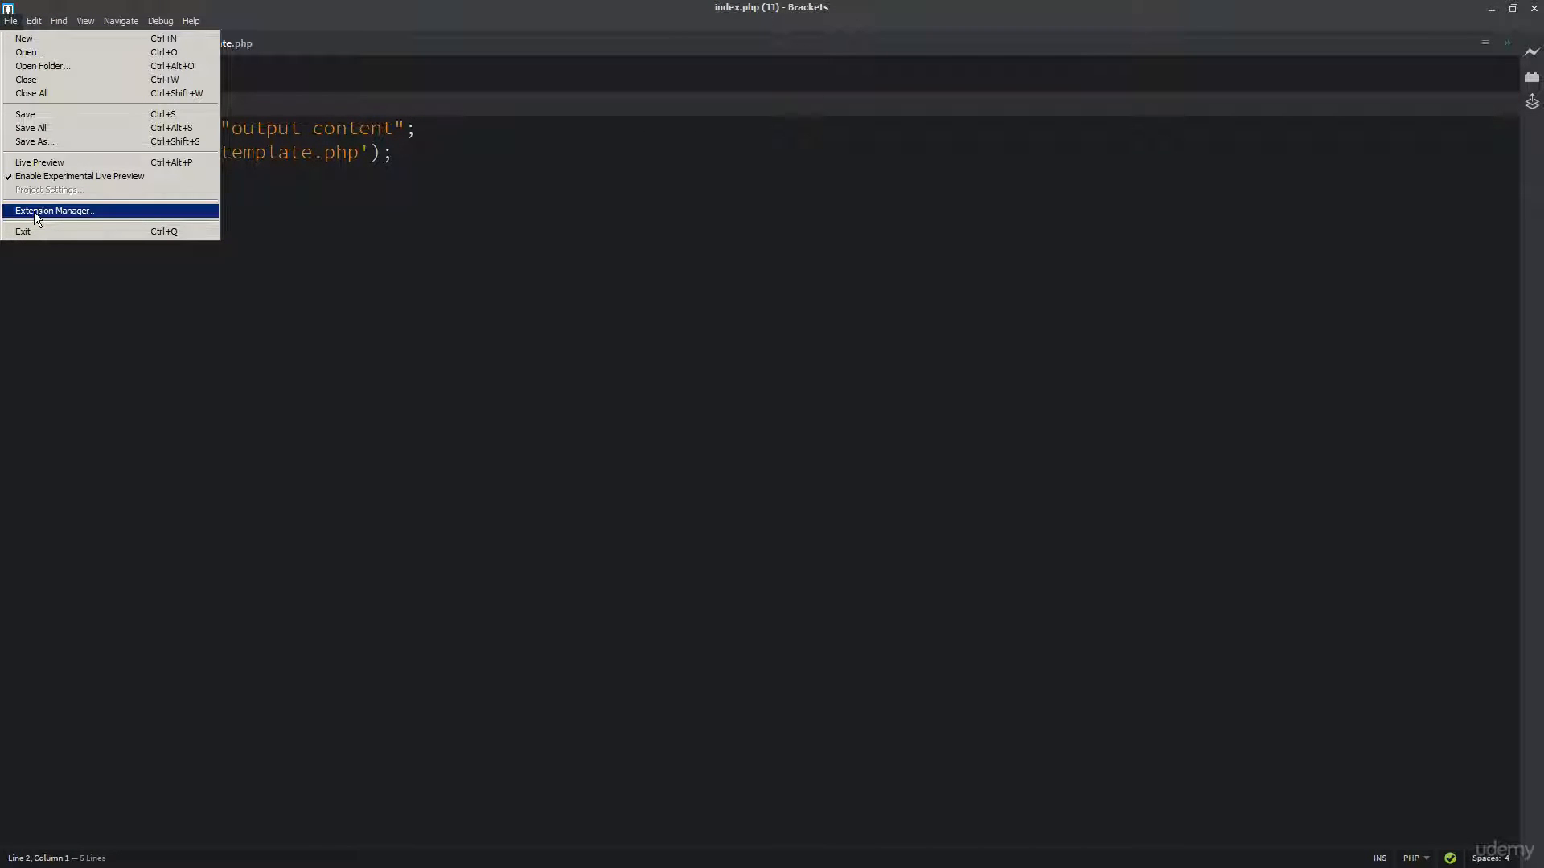
mouse_move(46, 165)
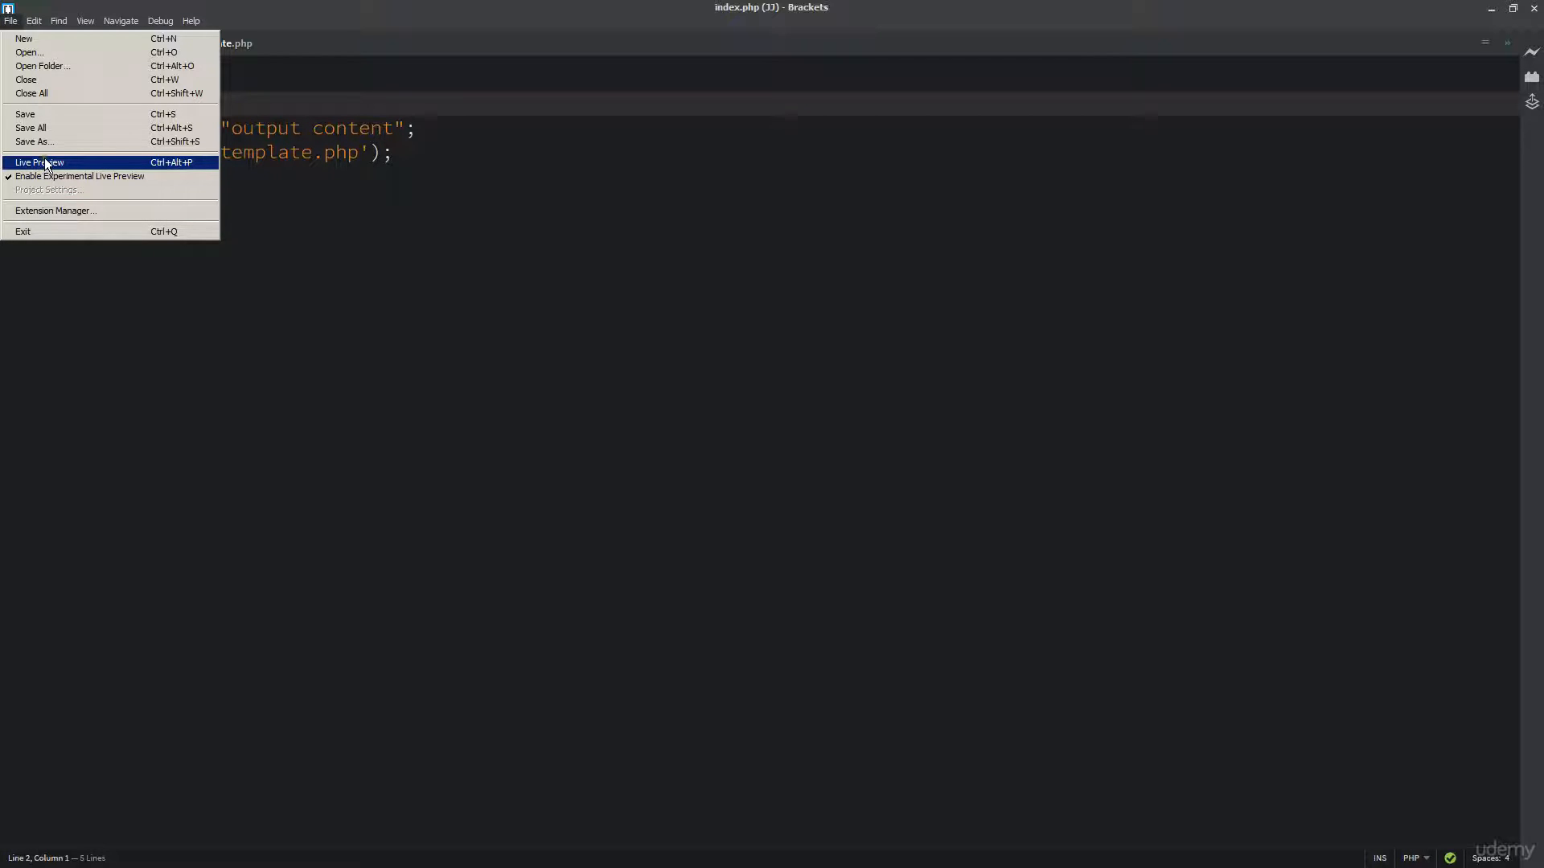
mouse_move(115, 171)
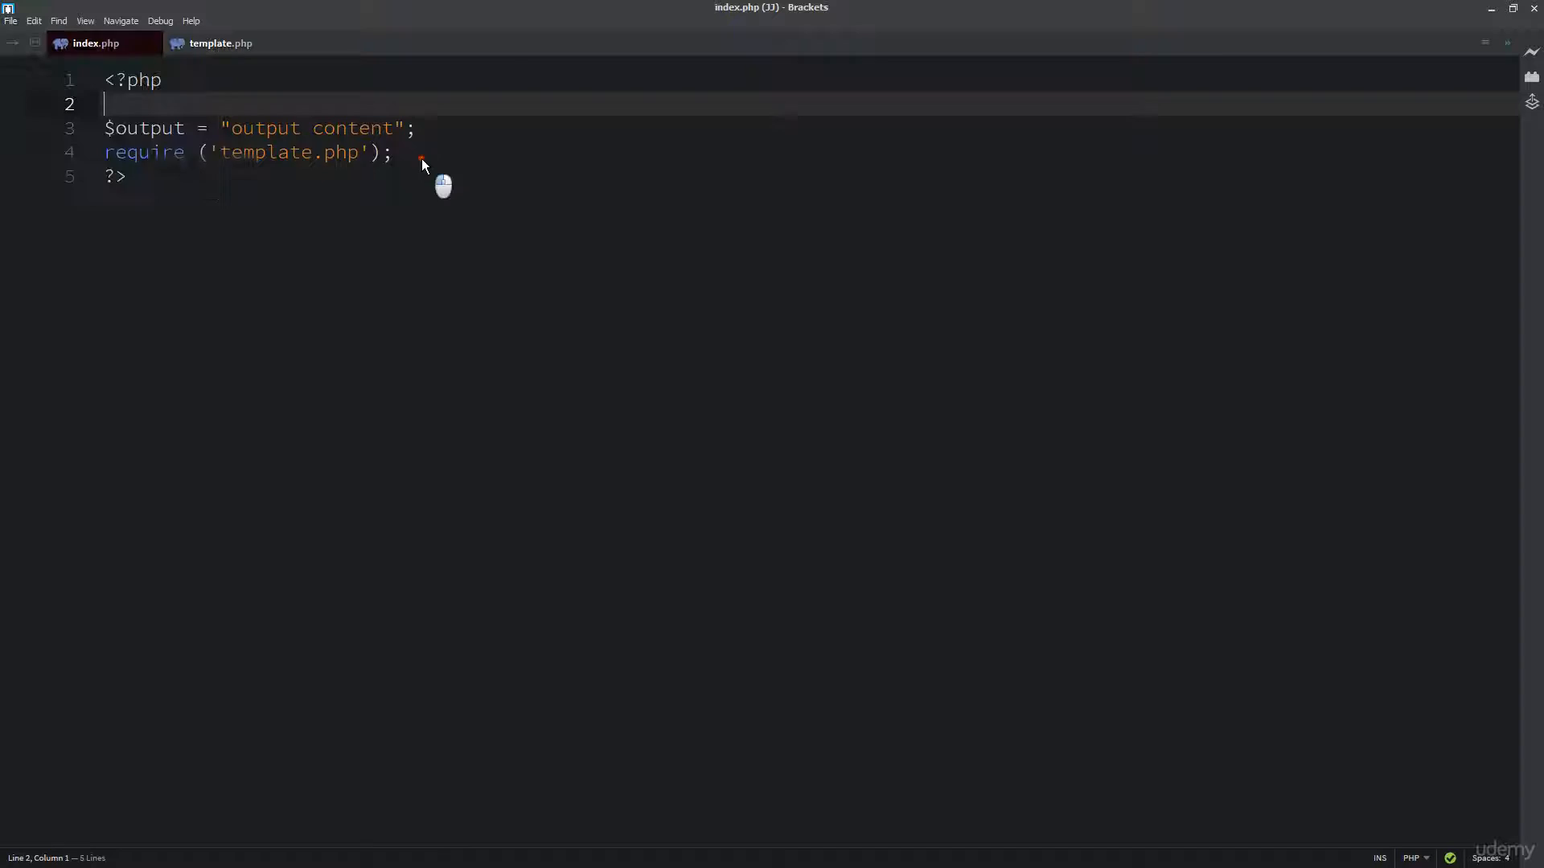
click(420, 157)
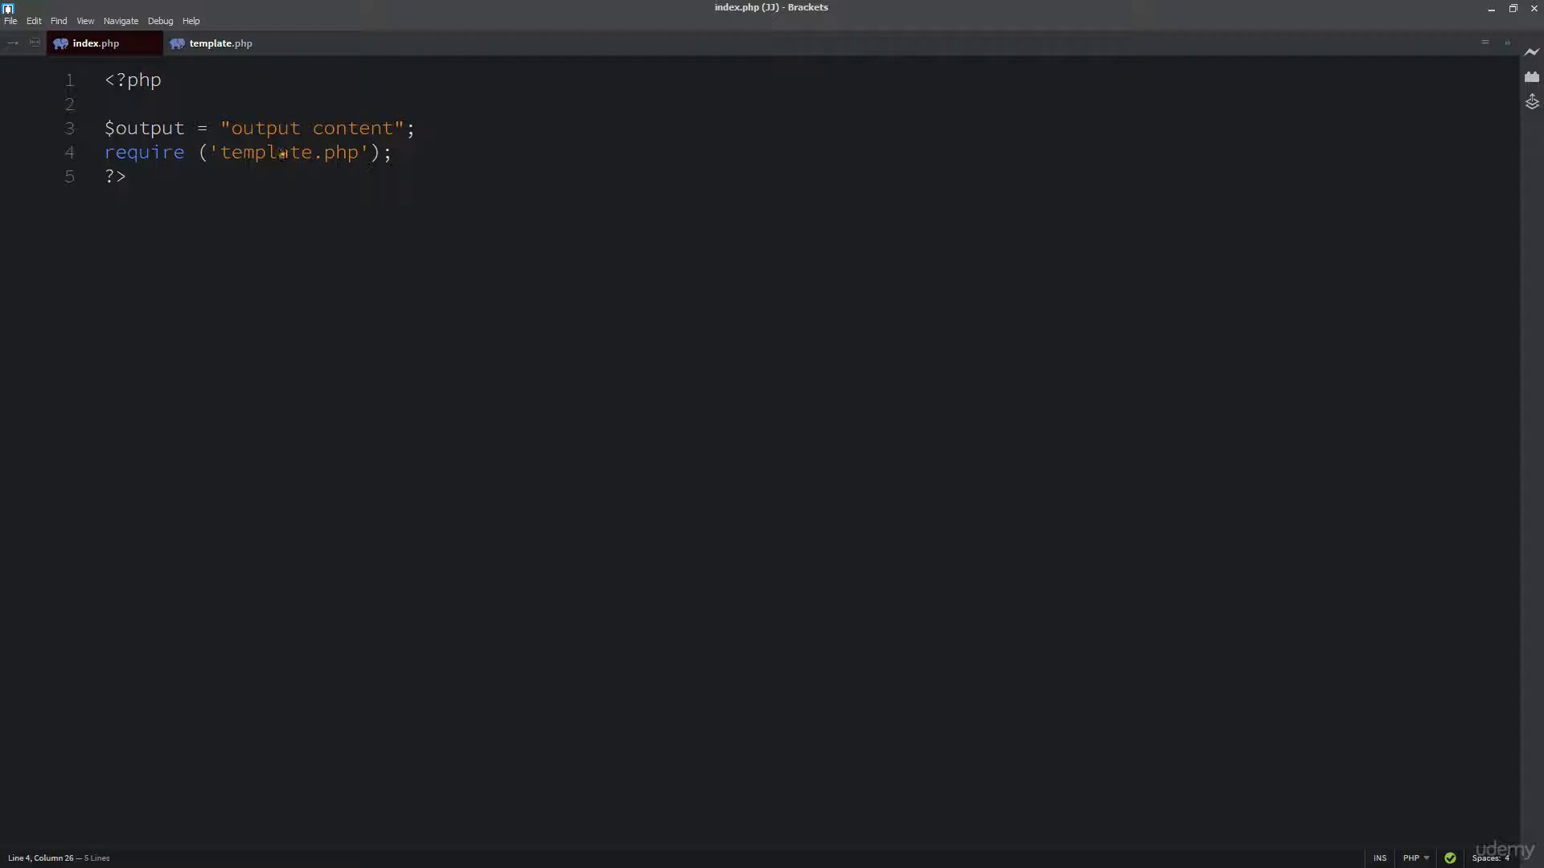
mouse_move(641, 227)
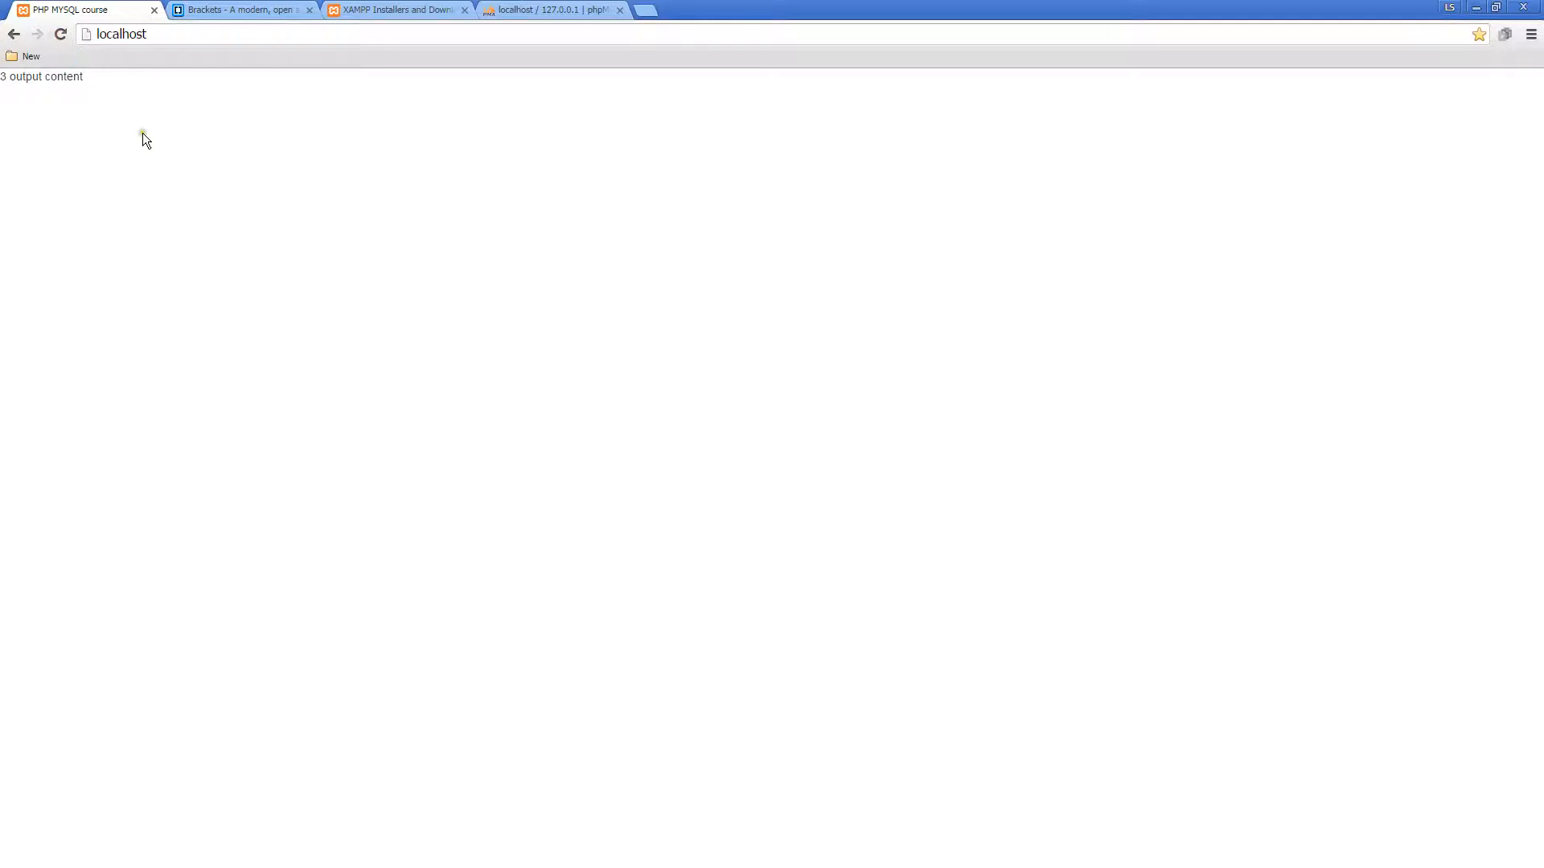
mouse_move(278, 123)
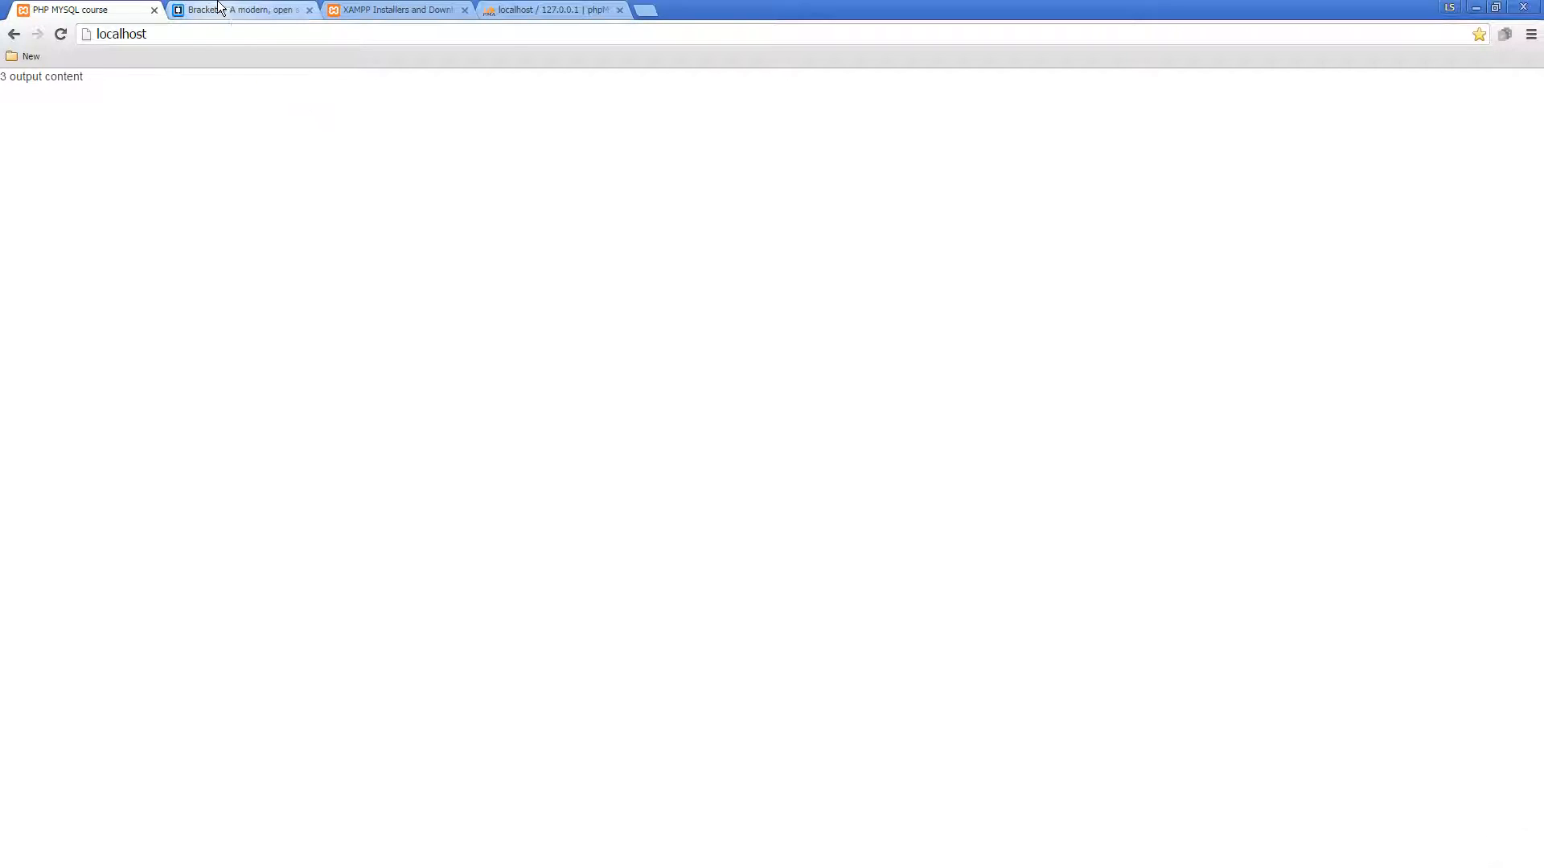
Browse brackets.io, glance at the XAMPP tab, then return and open Other Downloads.
click(234, 9)
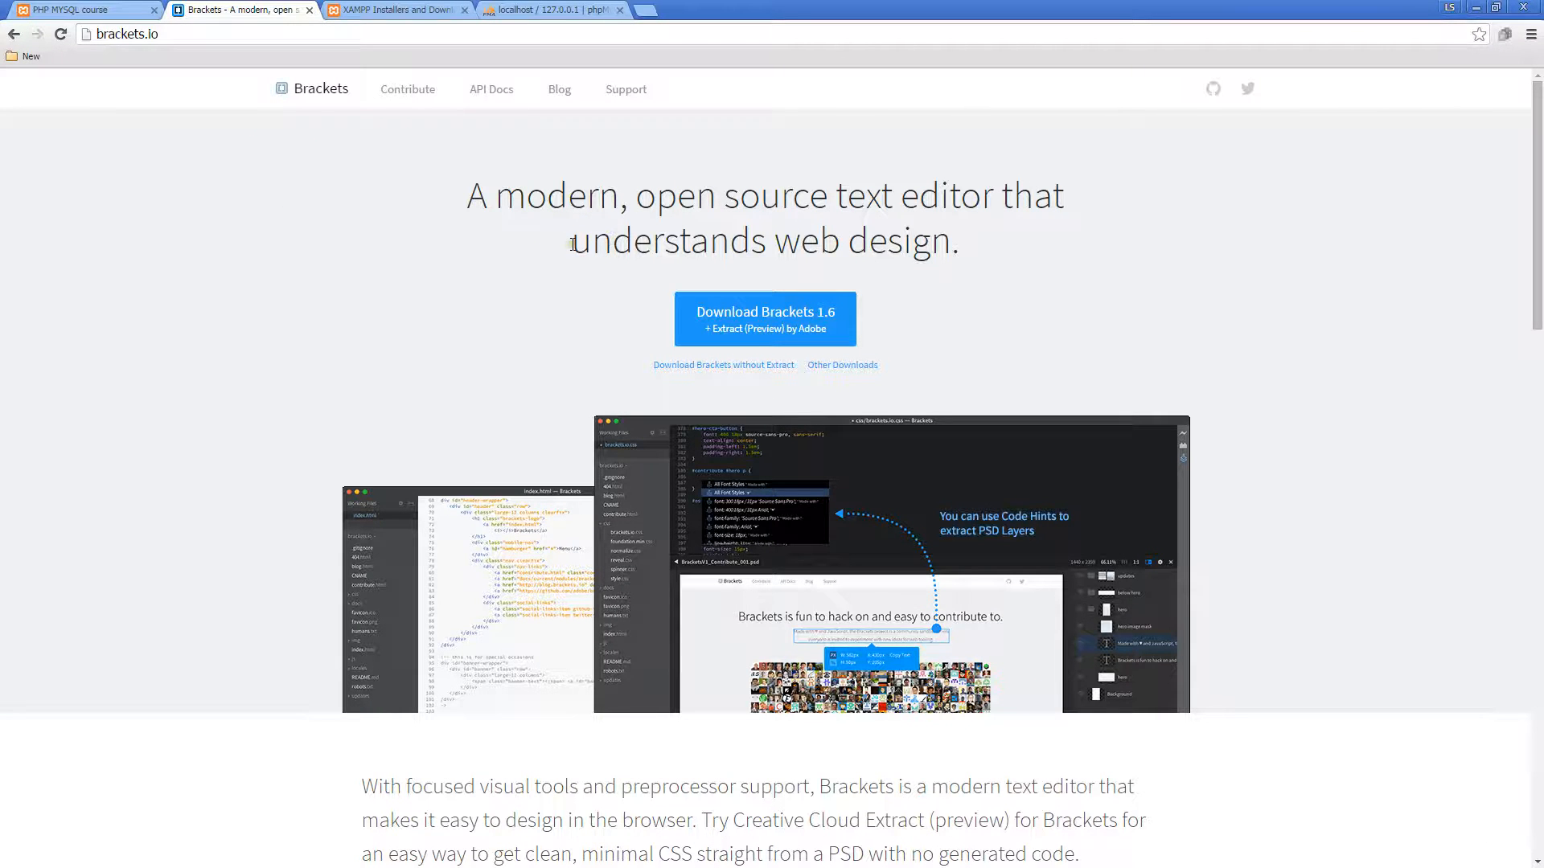
scroll(down, 3)
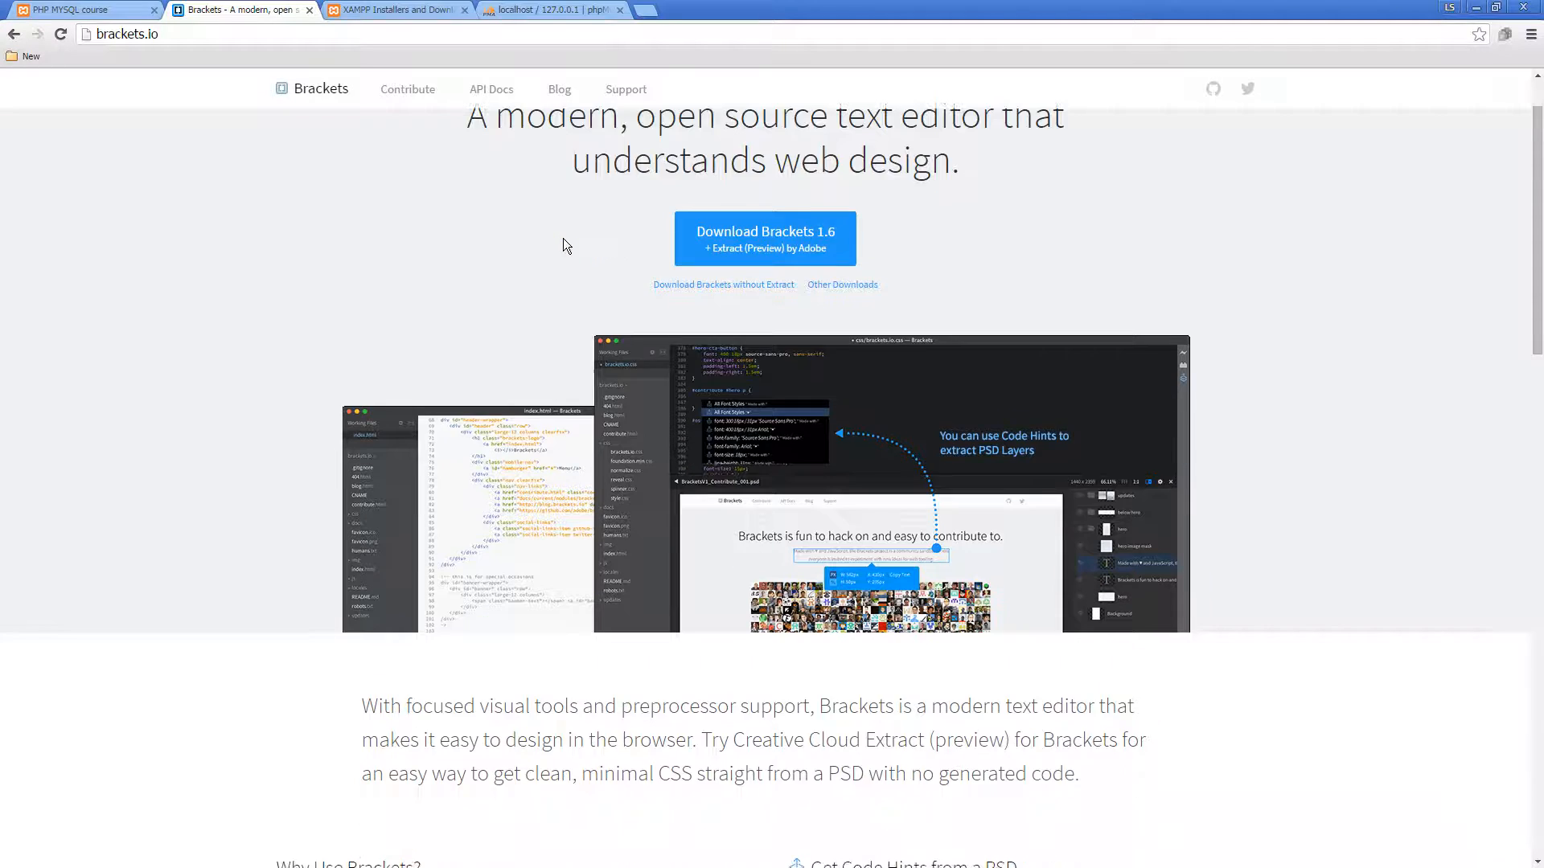
scroll(down, 3)
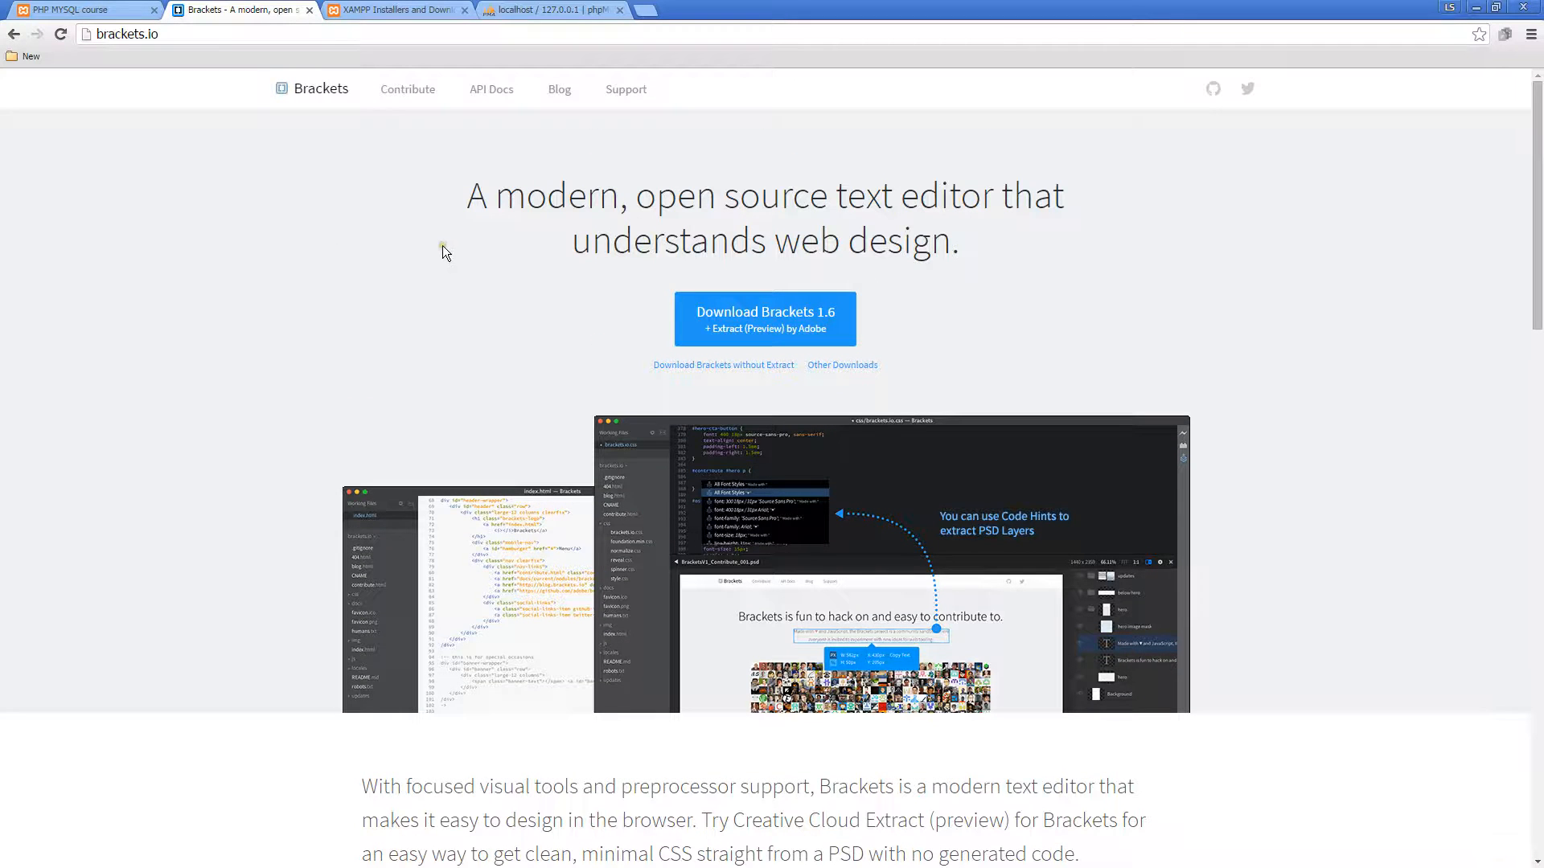
click(401, 10)
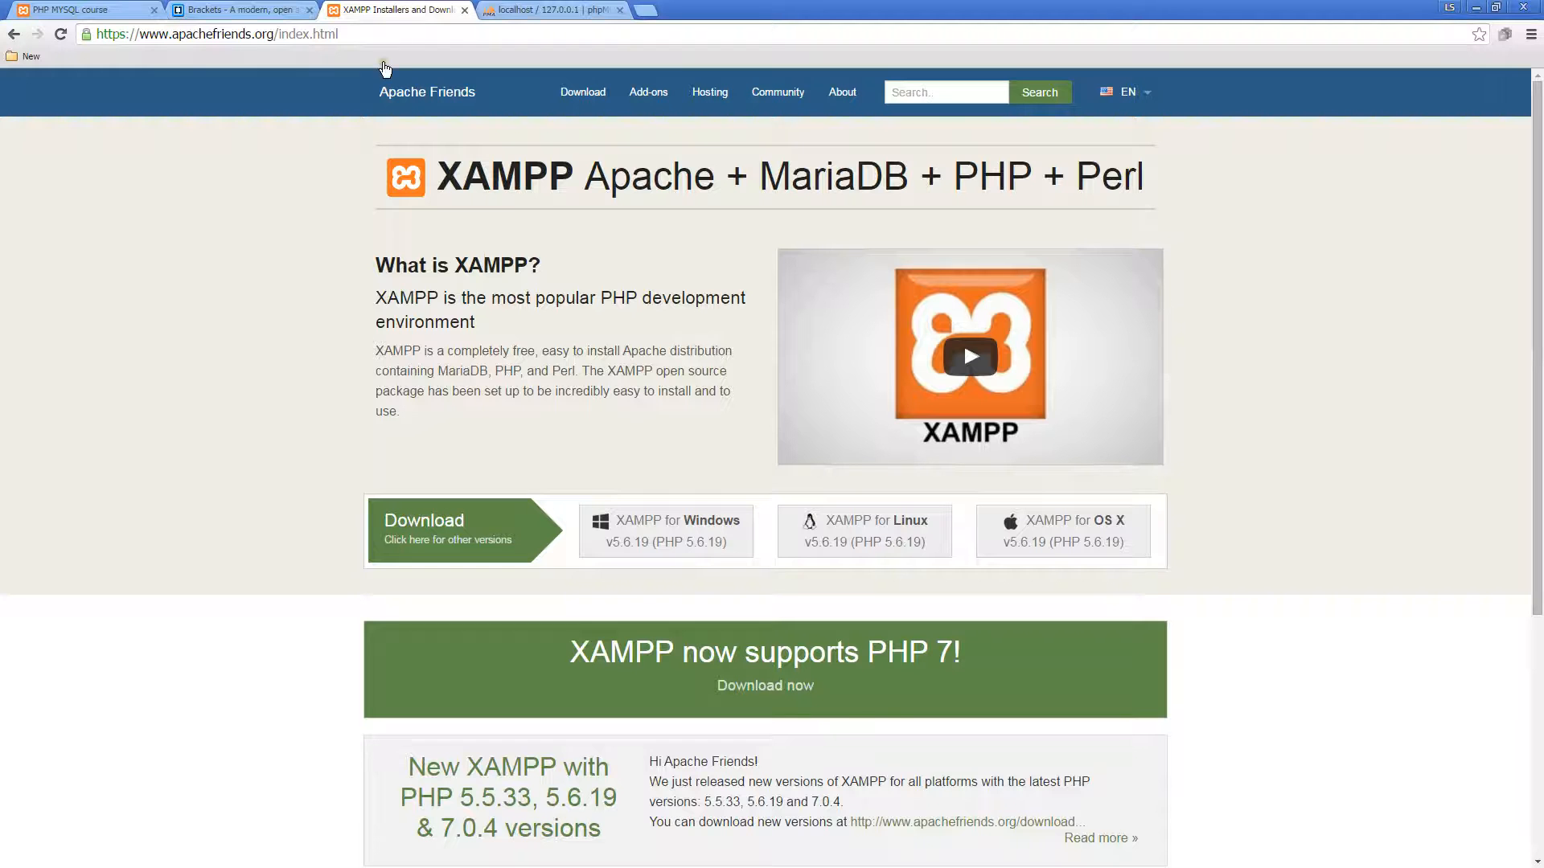
mouse_move(826, 517)
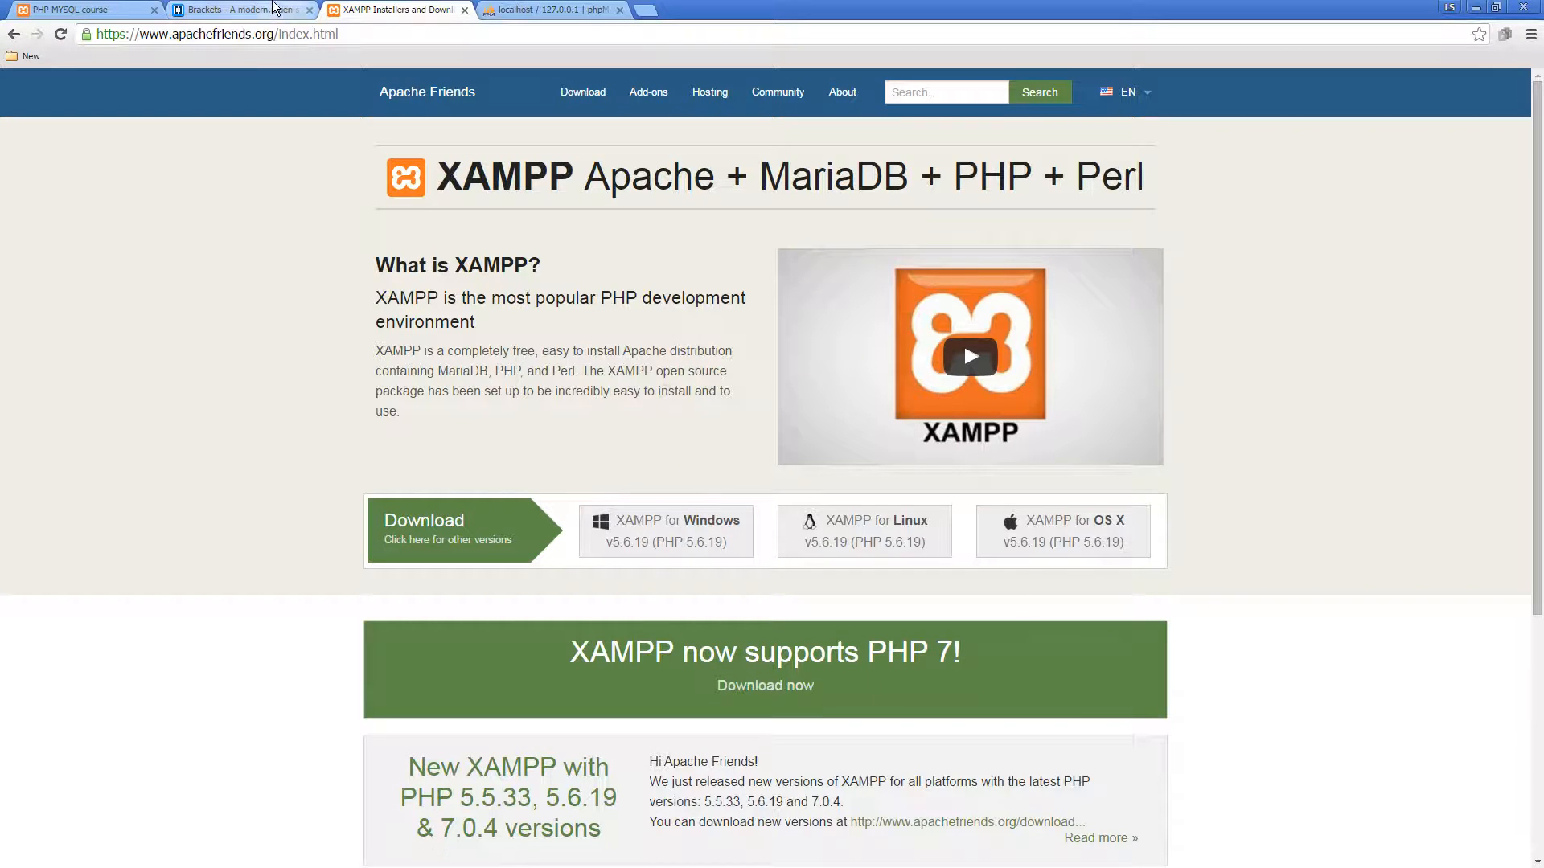
click(233, 9)
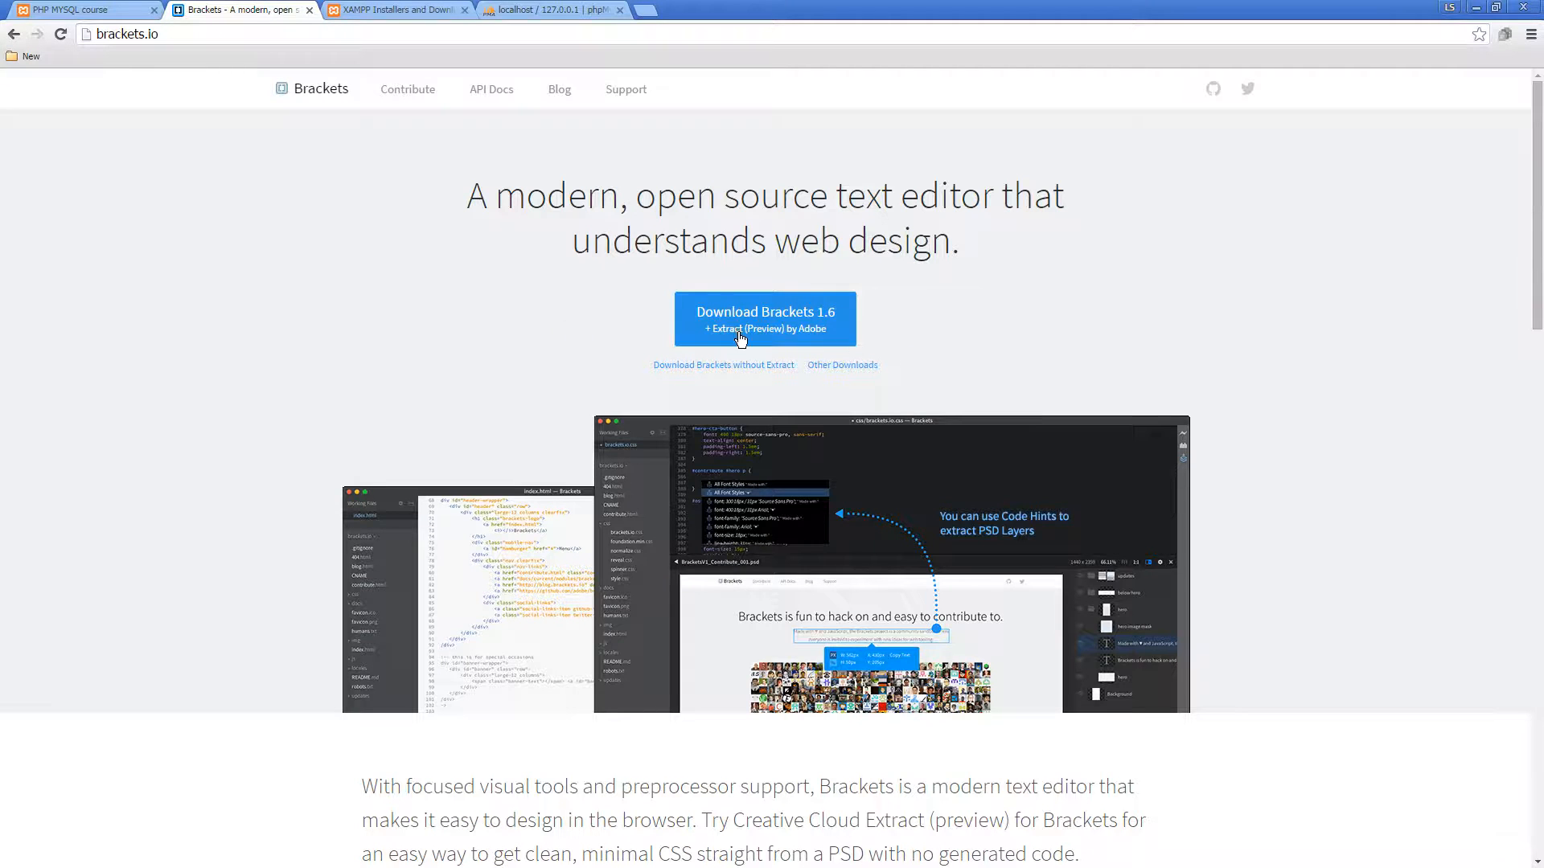
mouse_move(855, 371)
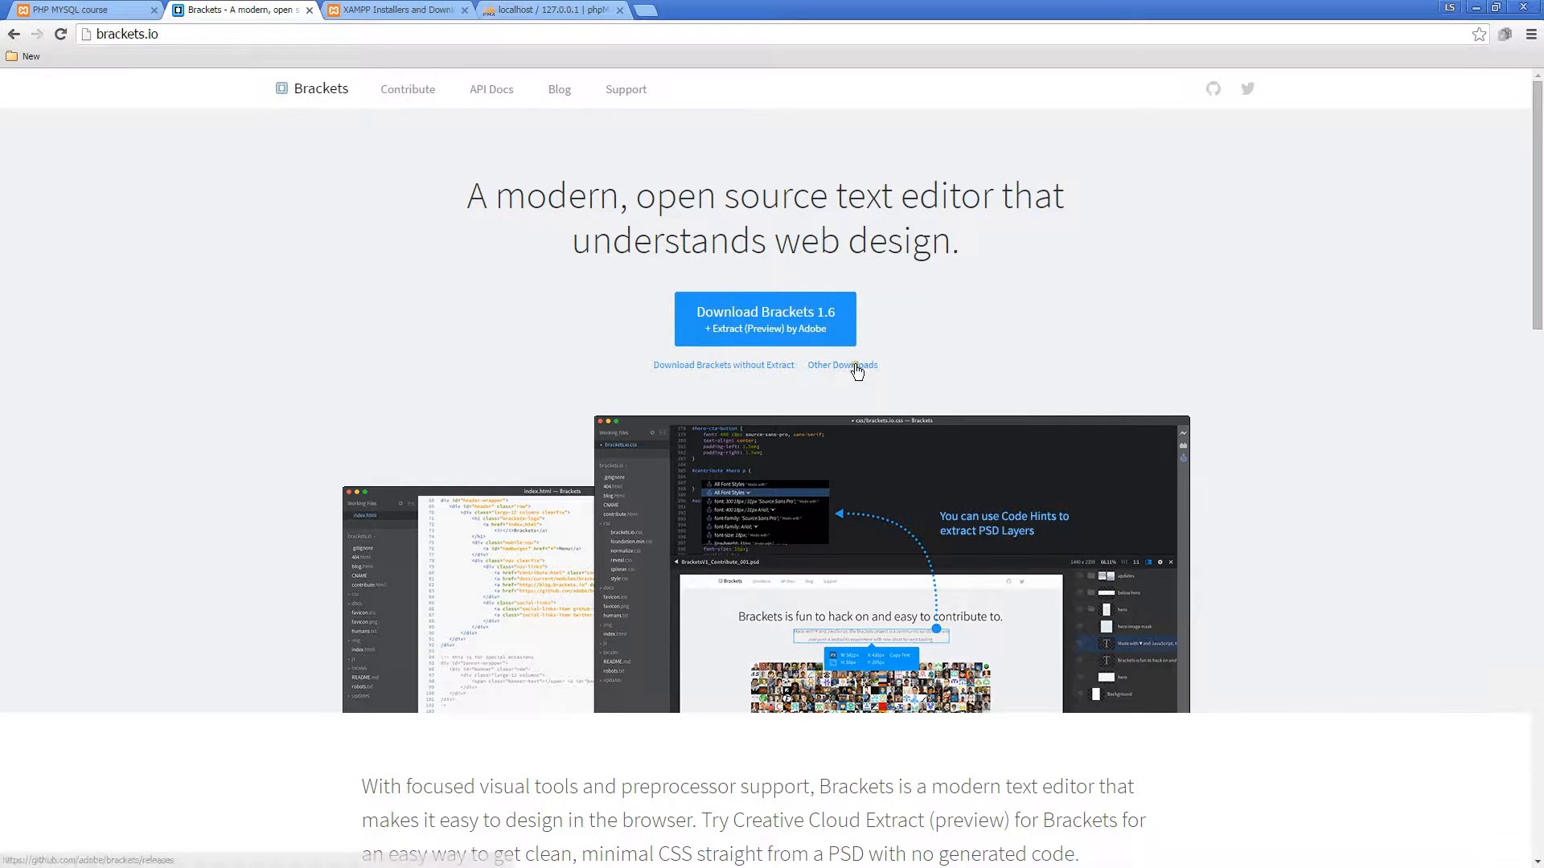
click(842, 365)
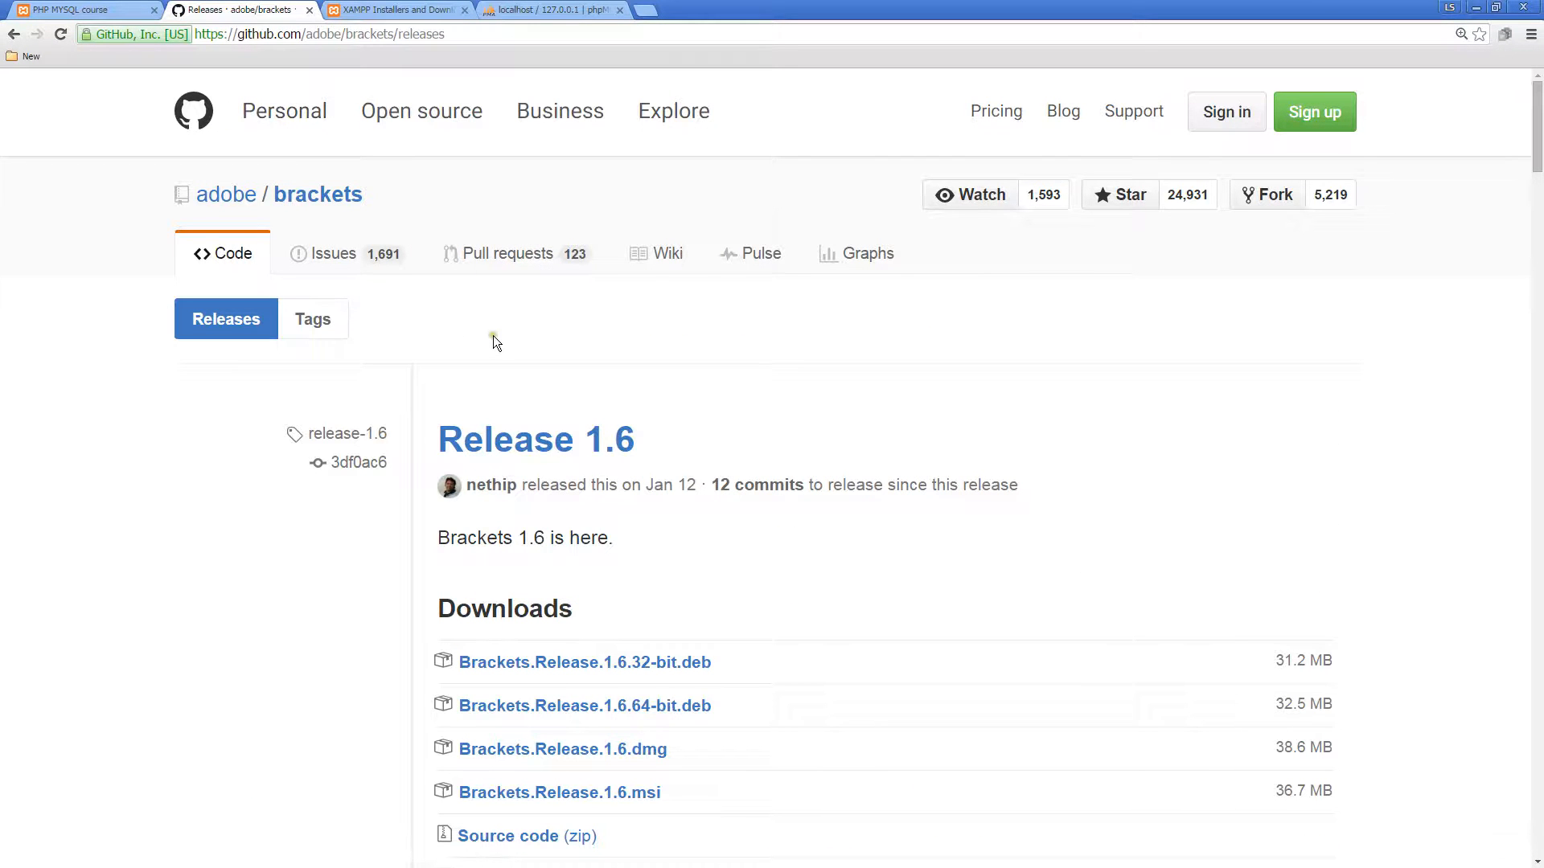
Scroll the adobe/brackets releases past Release 1.6 to the 1.6 pre-release notes.
scroll(down, 3)
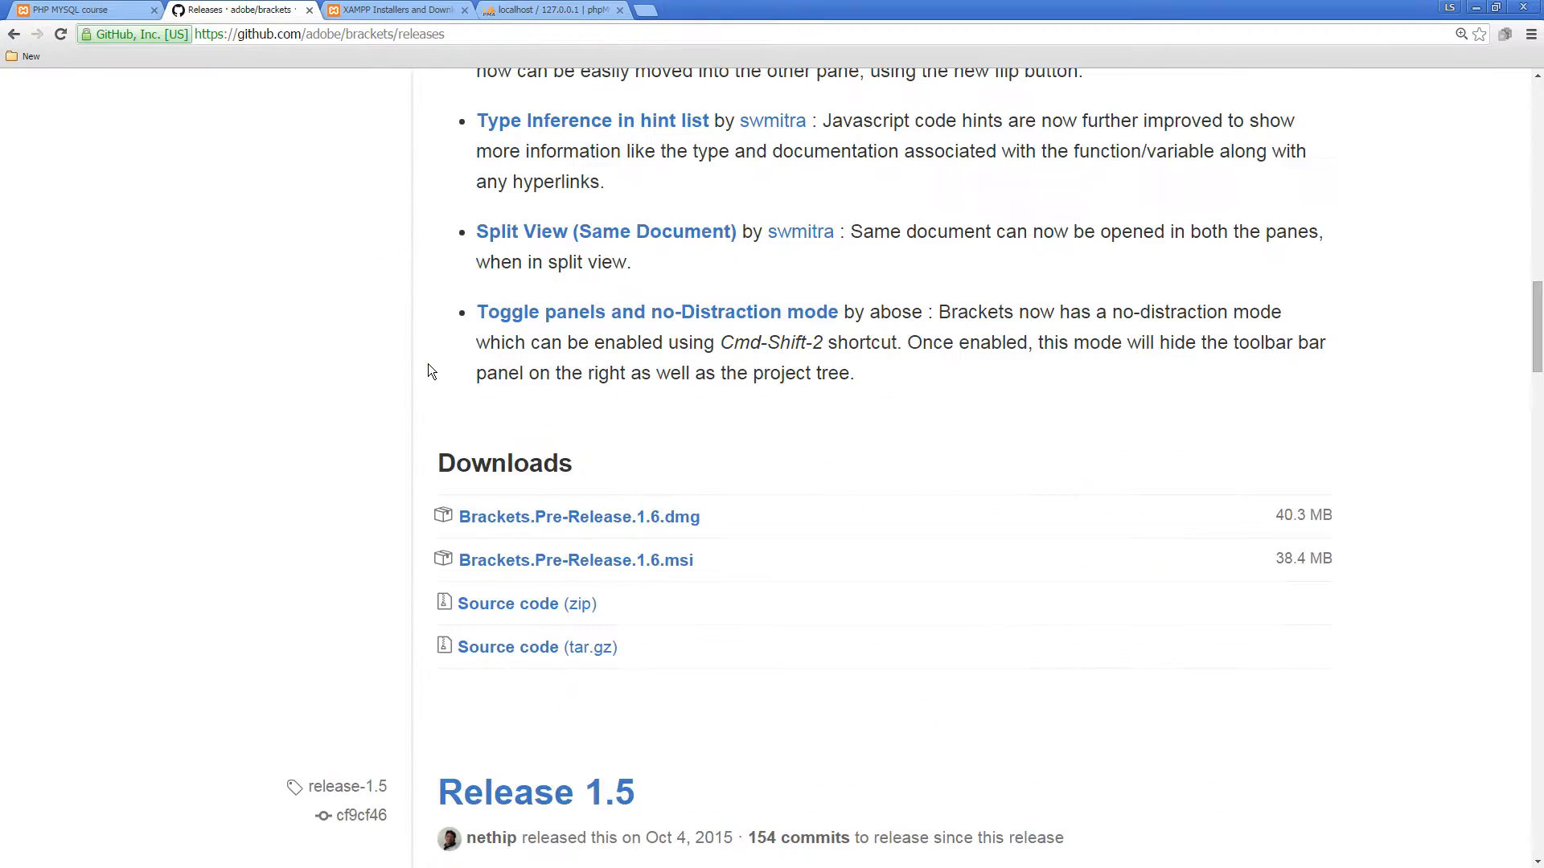
scroll(down, 3)
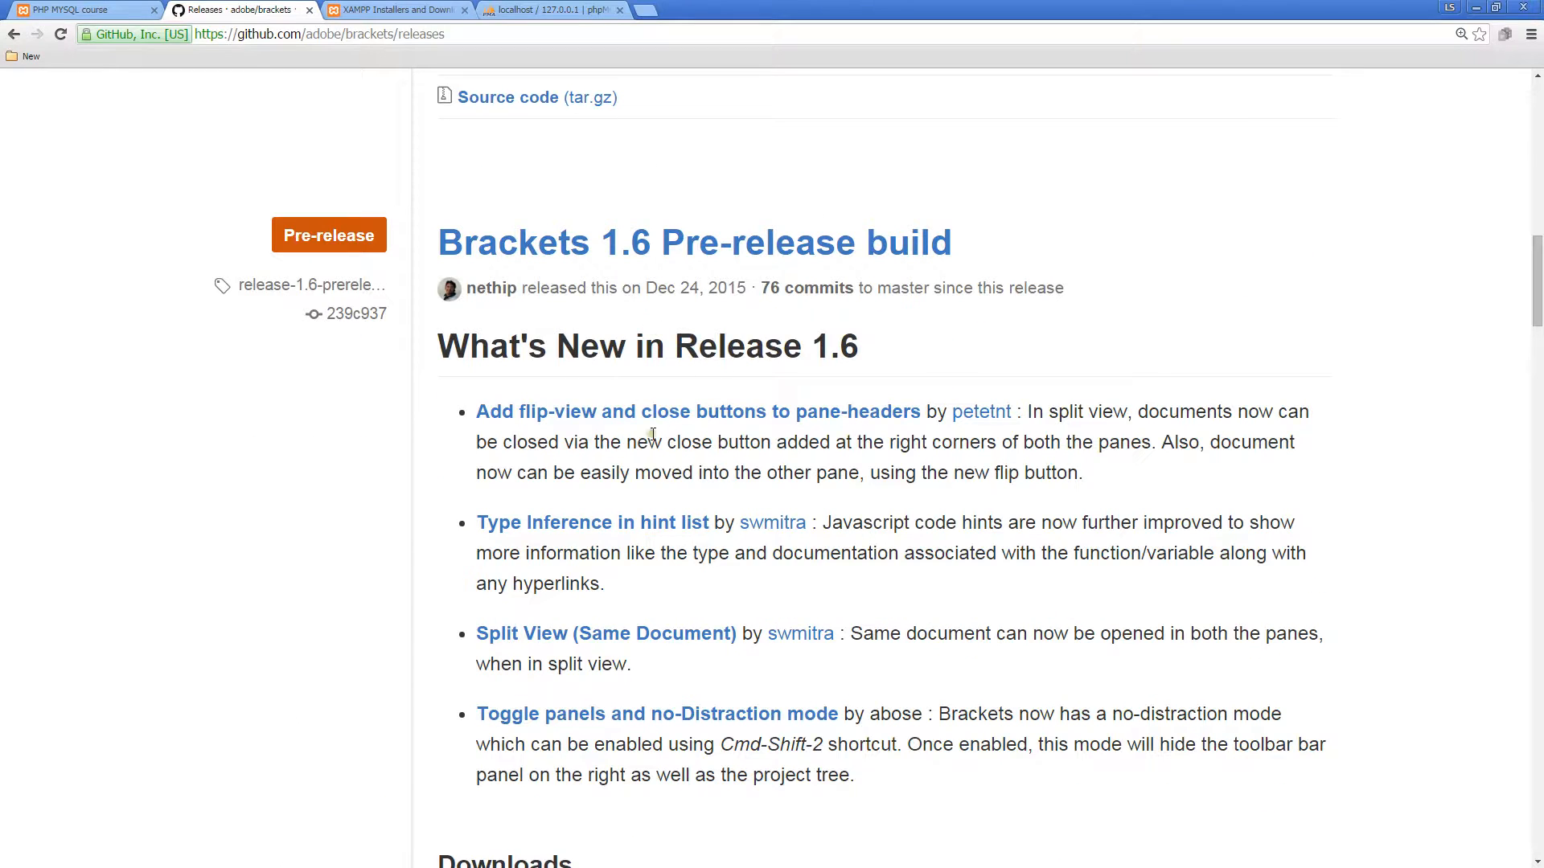
mouse_move(620, 527)
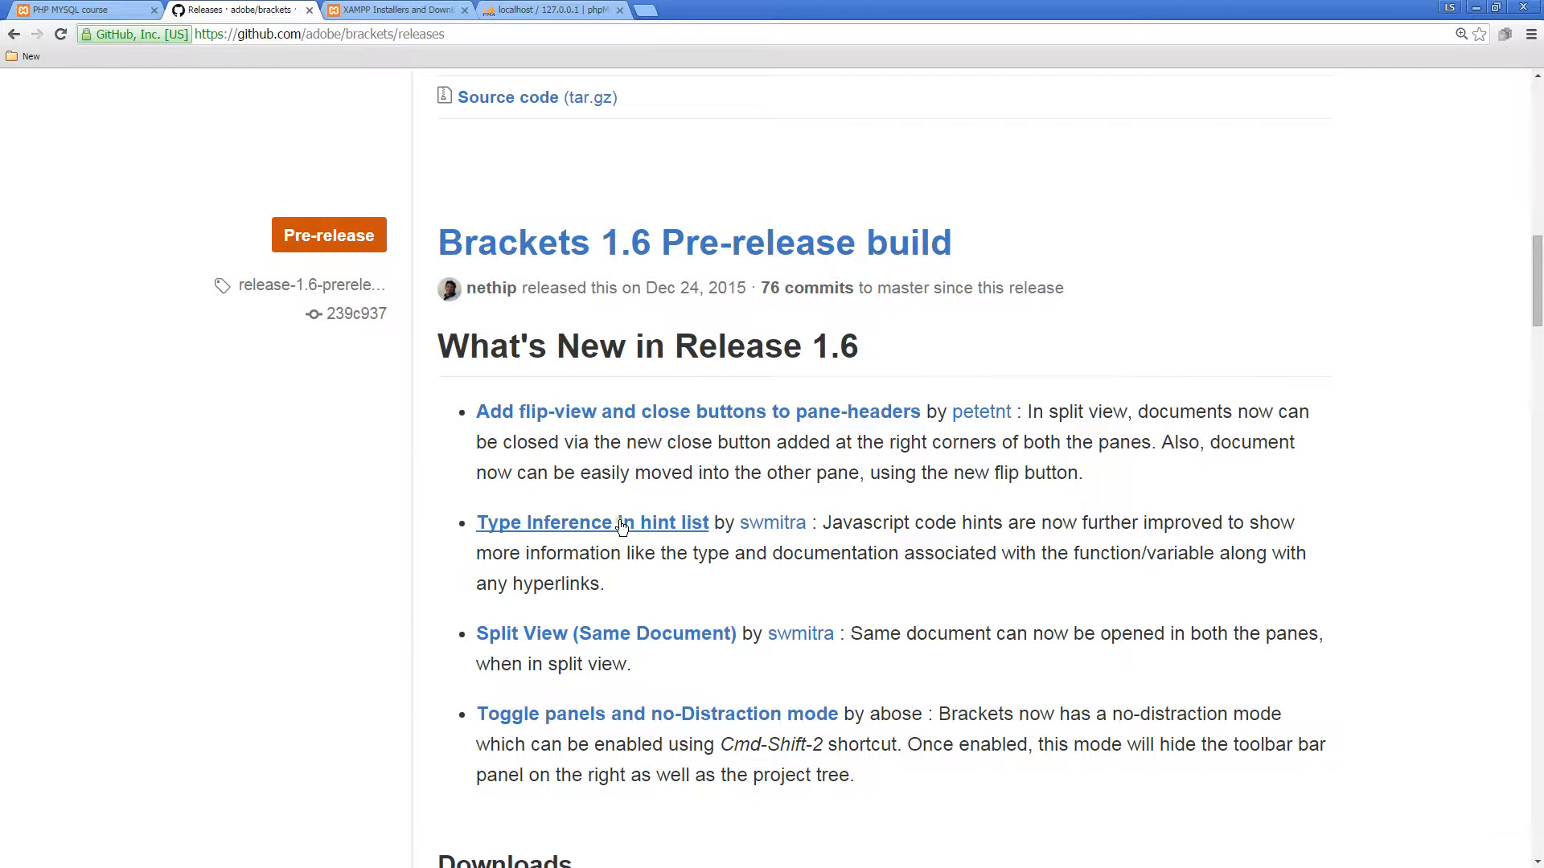